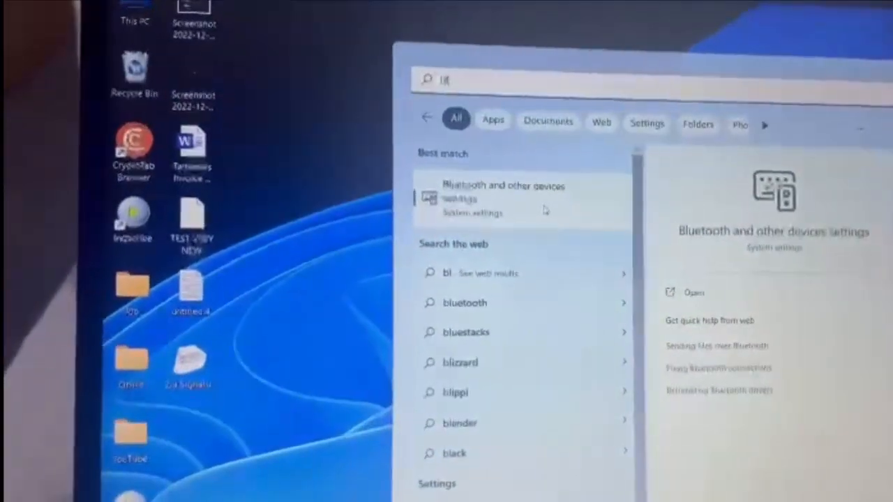
Open 'Bluetooth and other devices settings' from the Start search results
click(502, 199)
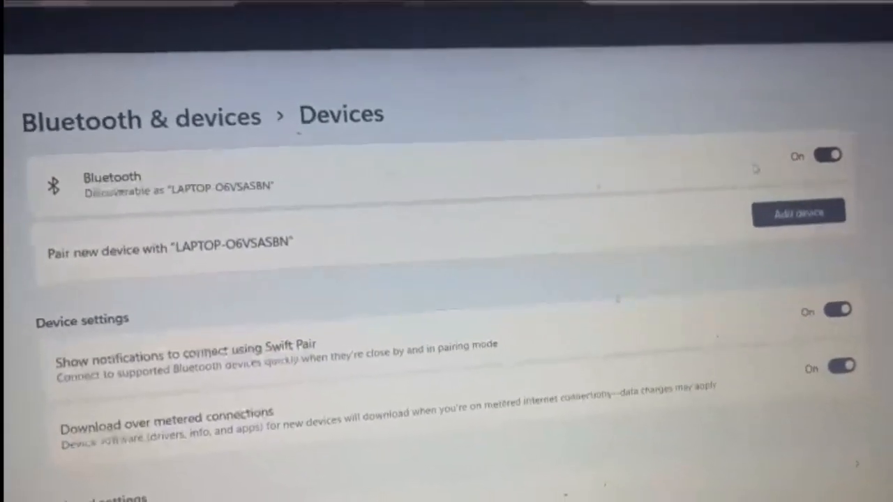
scroll(down, 3)
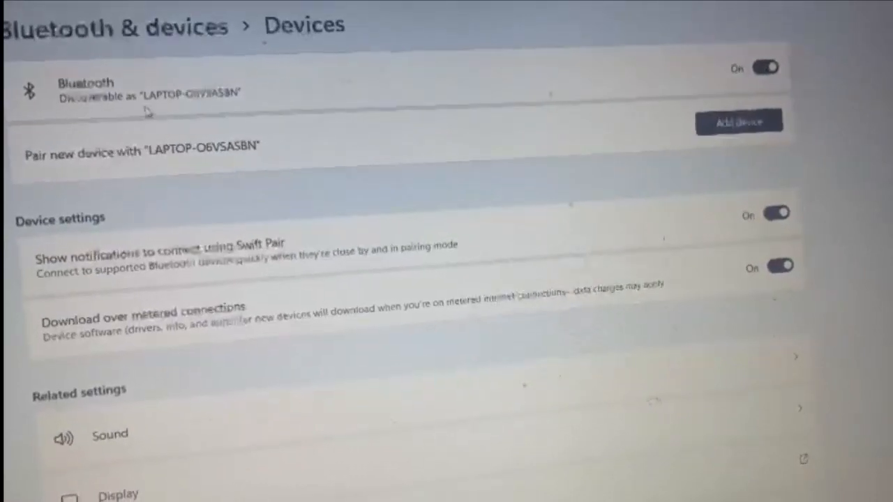
scroll(down, 3)
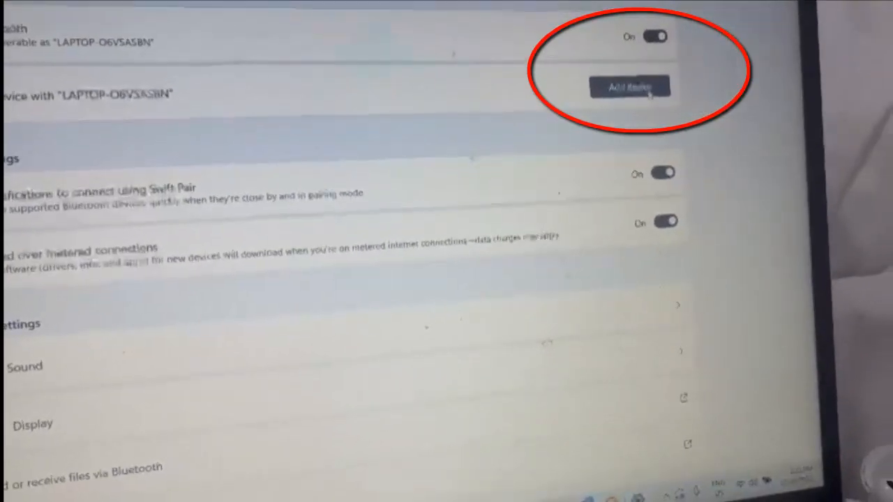
Add a Bluetooth device, pair the AirPods Pro, and close the success confirmation
click(630, 86)
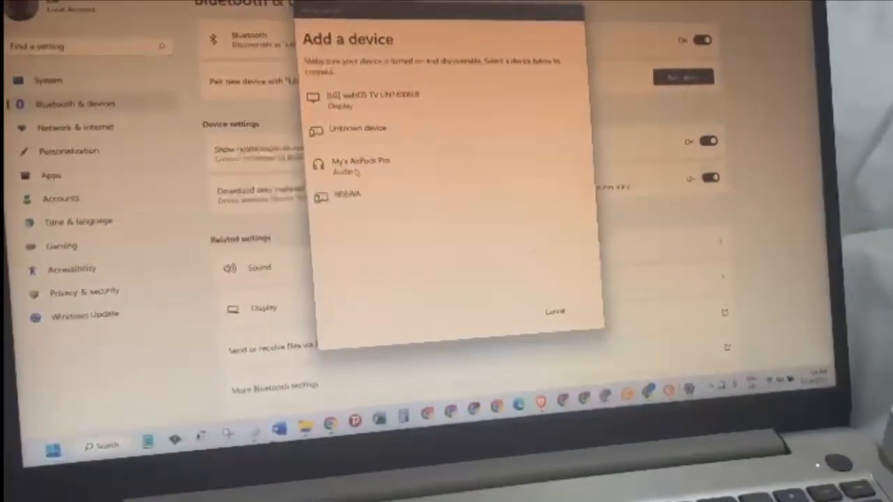
click(361, 164)
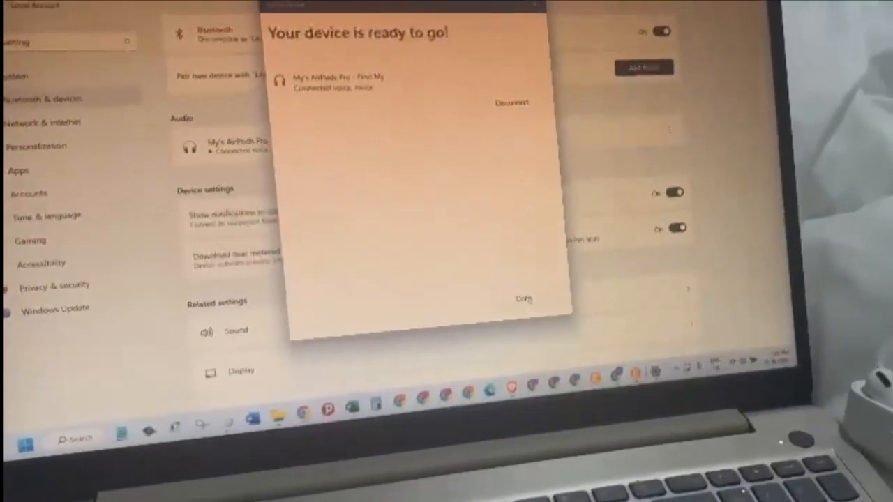
click(522, 299)
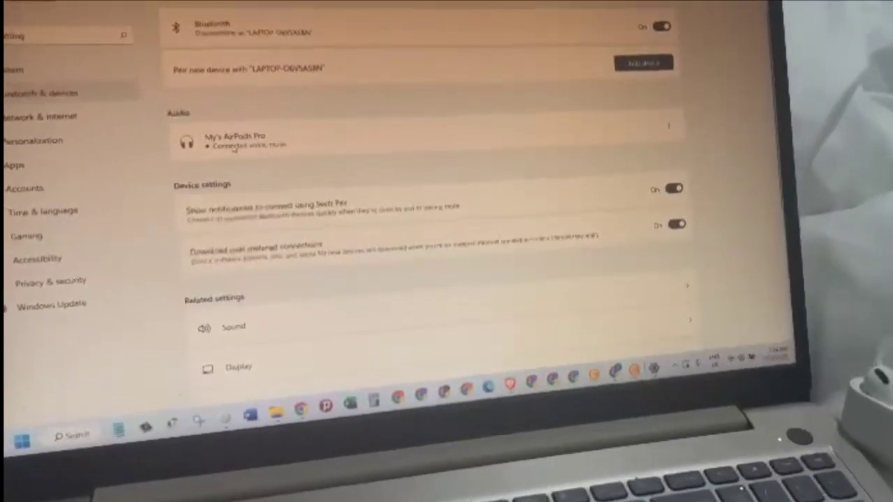